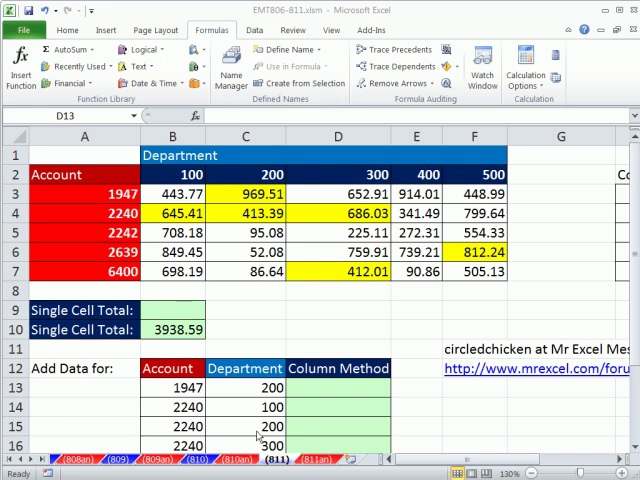
mouse_move(524, 296)
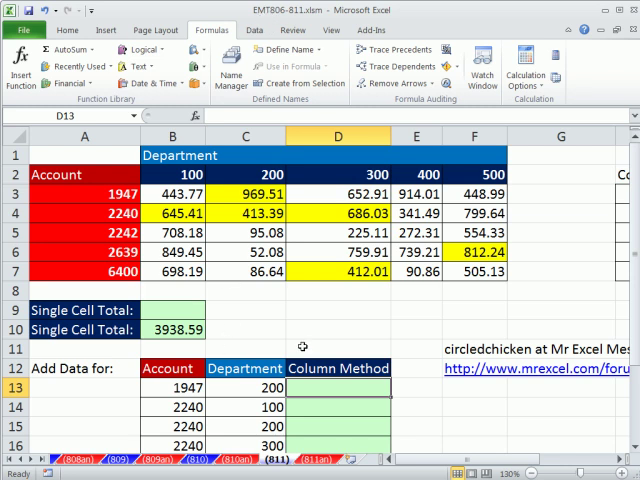
mouse_move(489, 324)
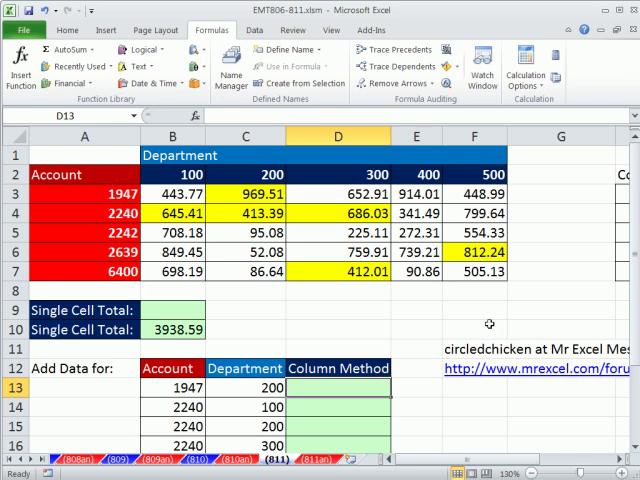
mouse_move(552, 405)
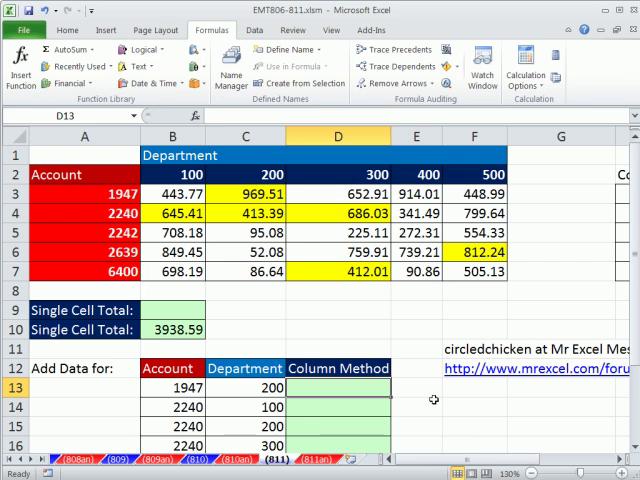
mouse_move(454, 419)
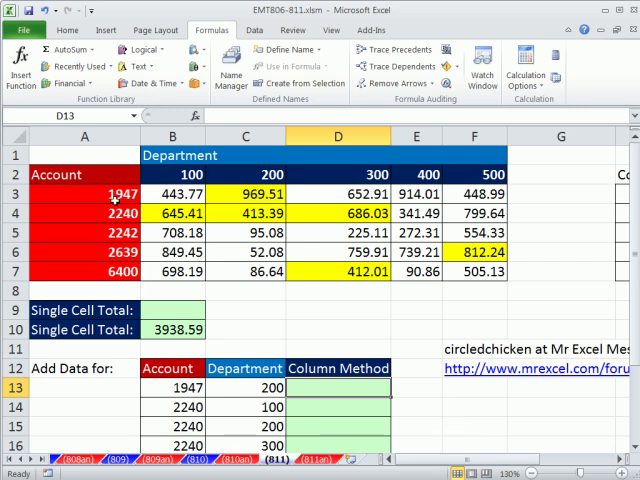
- Review the department numbers in row 2 and the last account-department pair
left_click(172, 174)
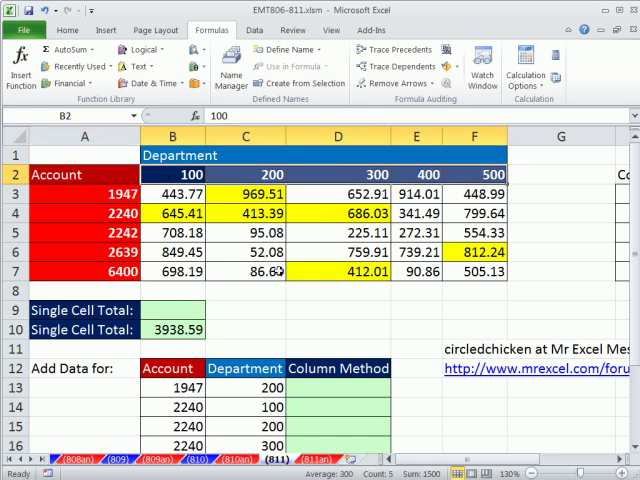
mouse_move(324, 291)
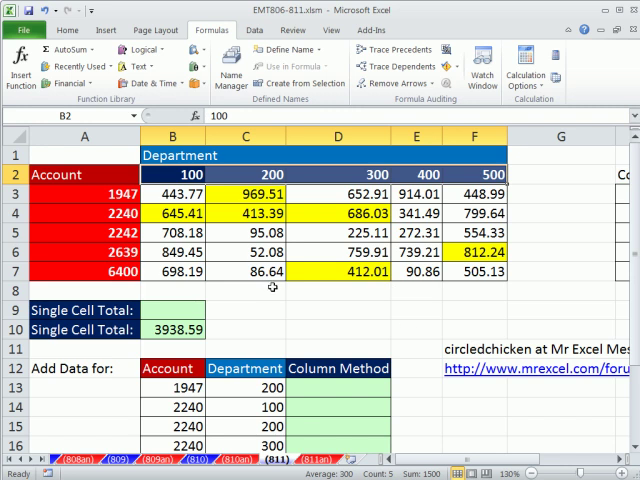
scroll("down", 3)
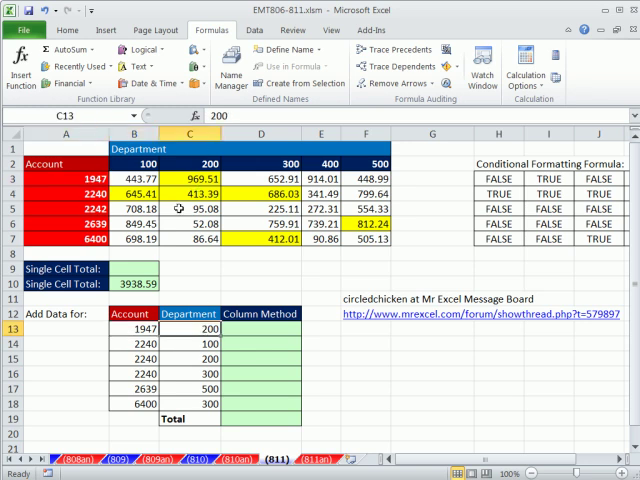
left_click(192, 178)
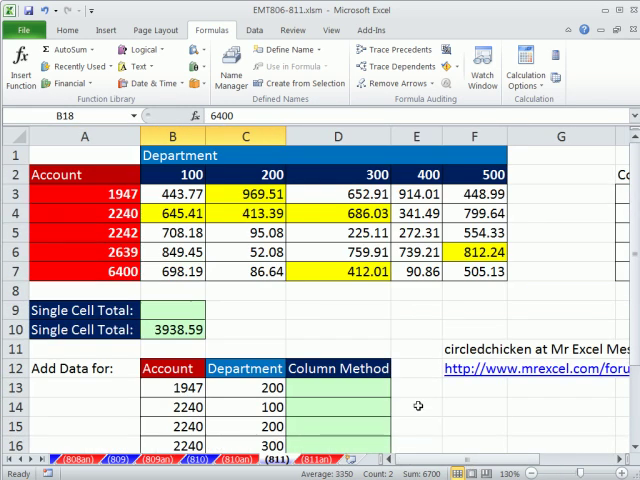
- Start D13's INDEX over $B$3:$F$7 with an absolute exact-match account MATCH
left_click(338, 387)
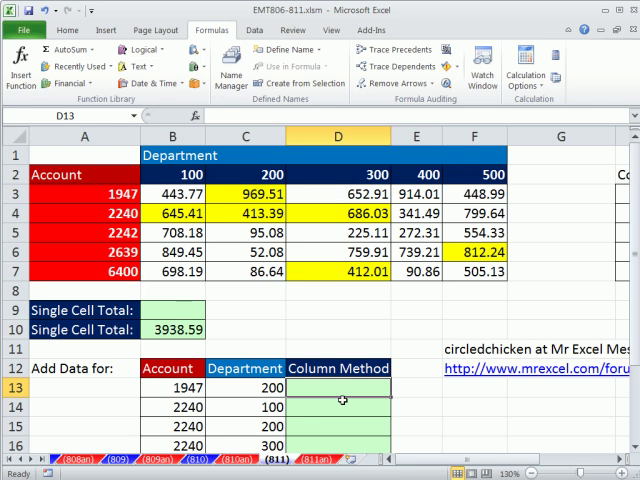
type("=in")
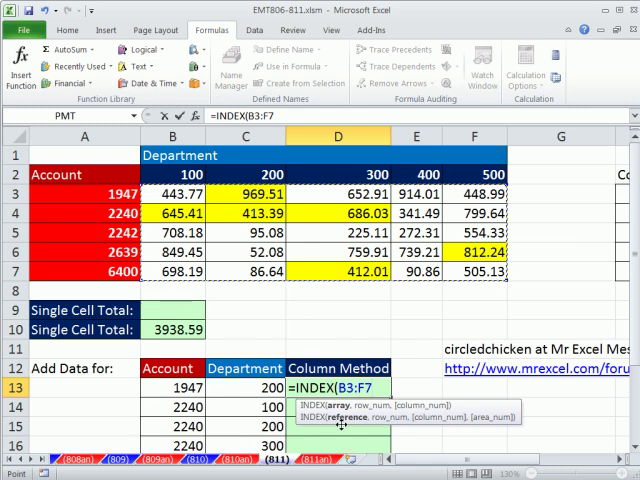
type("$B$3:$F$7,")
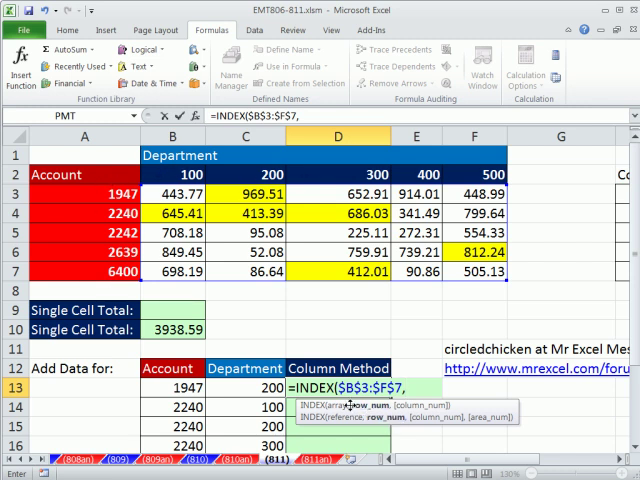
type("mat")
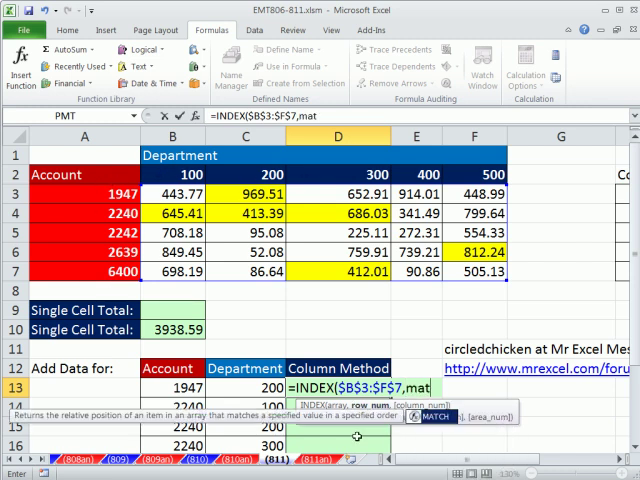
type("MATCH(B13,A3:A7")
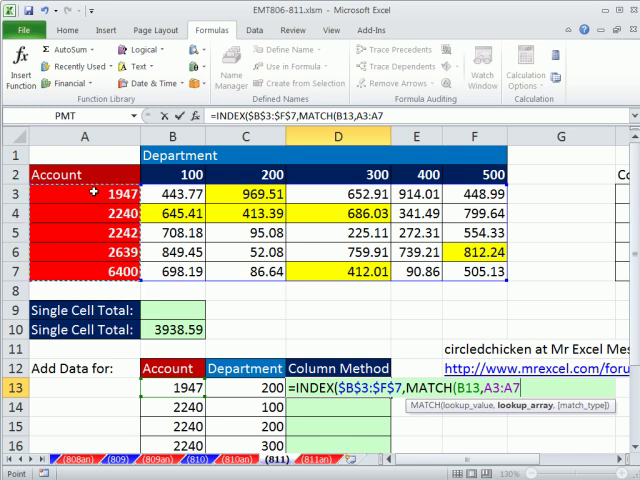
key("F4")
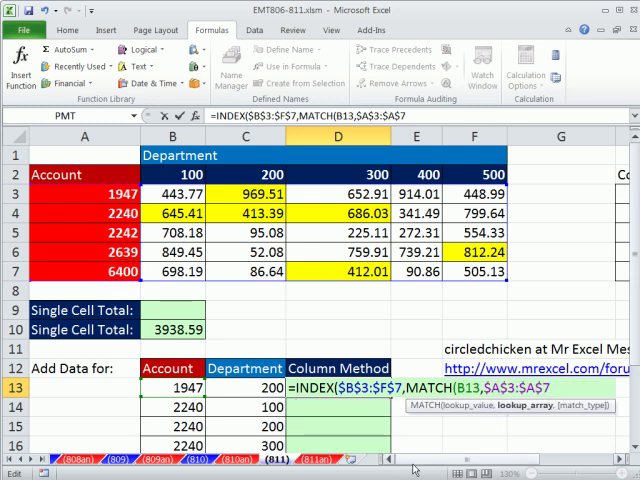
type(",0)")
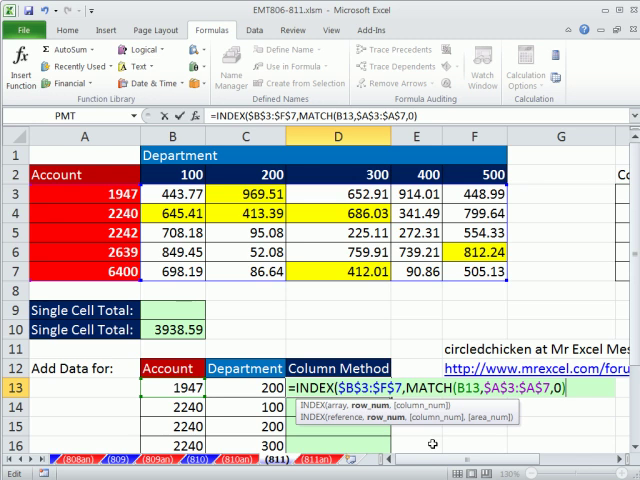
- Add the department MATCH(C13,$B$2:$F$2,0) to complete D13's INDEX formula
type(",math")
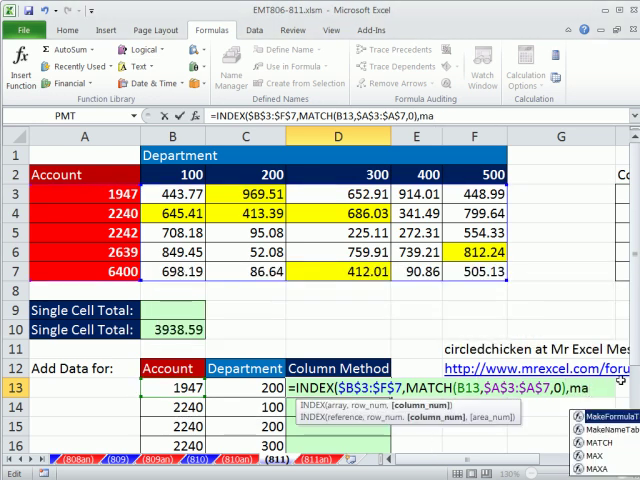
type("MATCH(")
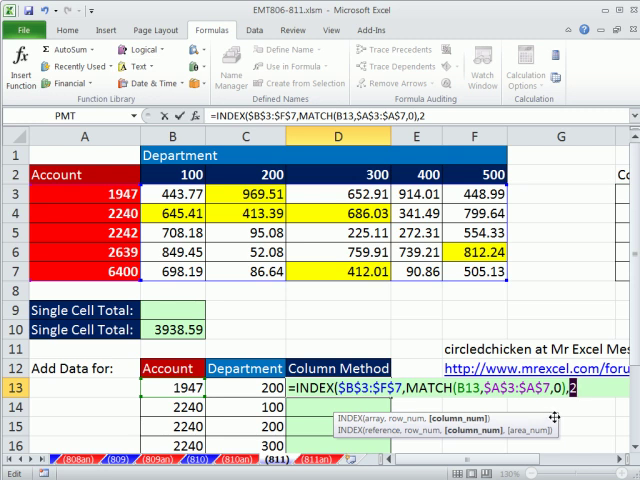
type("MATCH(C13,$B$2:$F$2,0)")
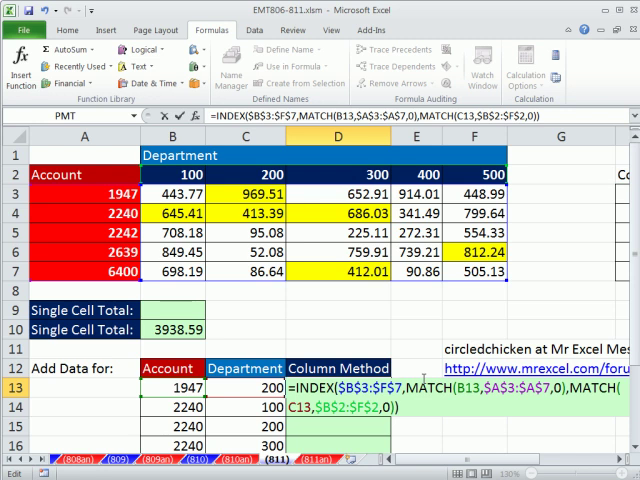
scroll("down", 3)
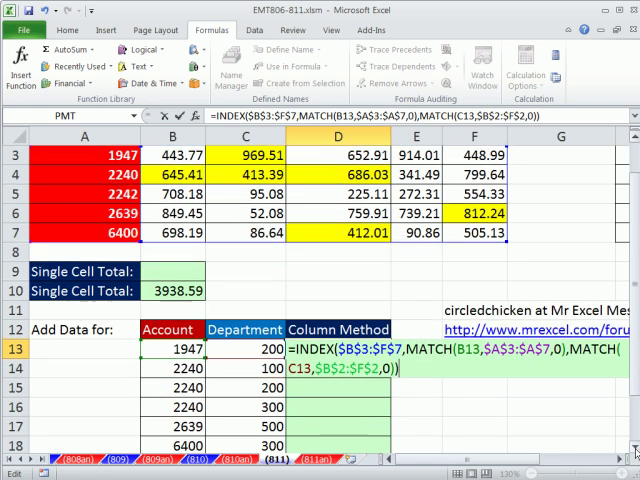
scroll("down", 3)
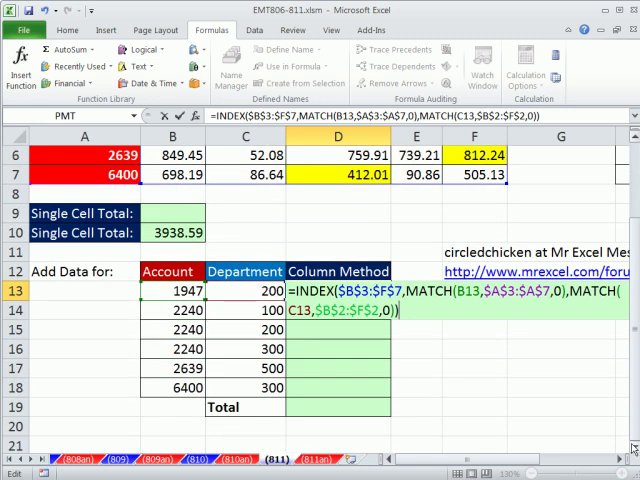
- Enter the INDEX formula down D13:D18, returning amounts that total 3938.59
key("Enter")
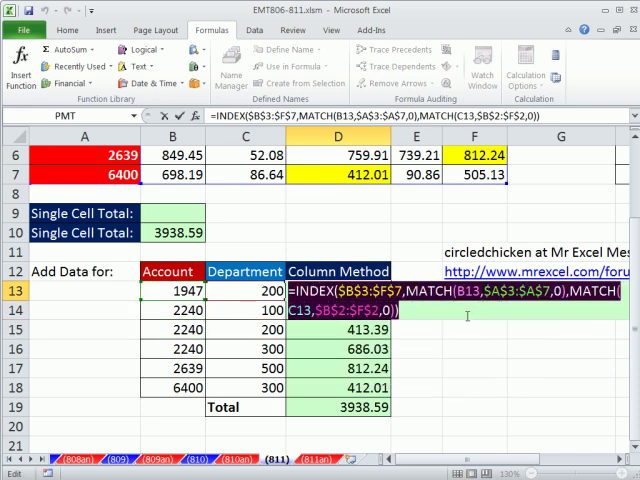
key("Enter")
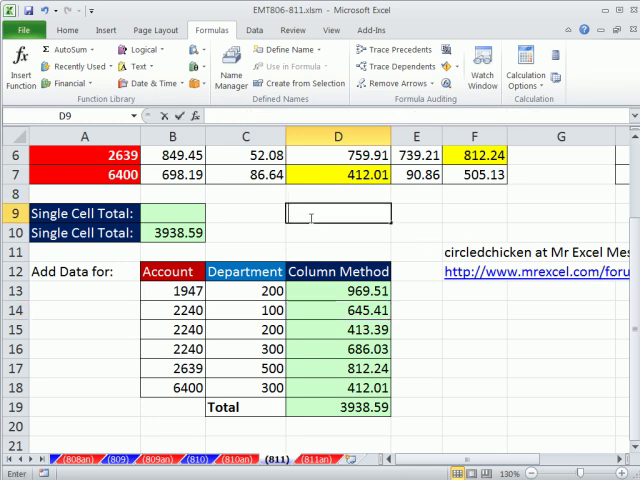
- Enter D9's SUM of INDEX with MATCHes over B13:B18 and C13:C18, returning #VALUE!
type("=INDEX($B$3:$F$7,MATCH(B13,$A$3:$A$7,0),MATCH(C13,$B$2:$F$2,0))")
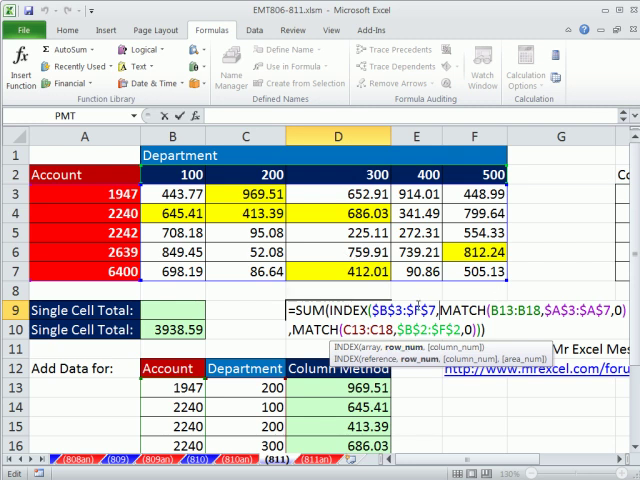
key("Enter")
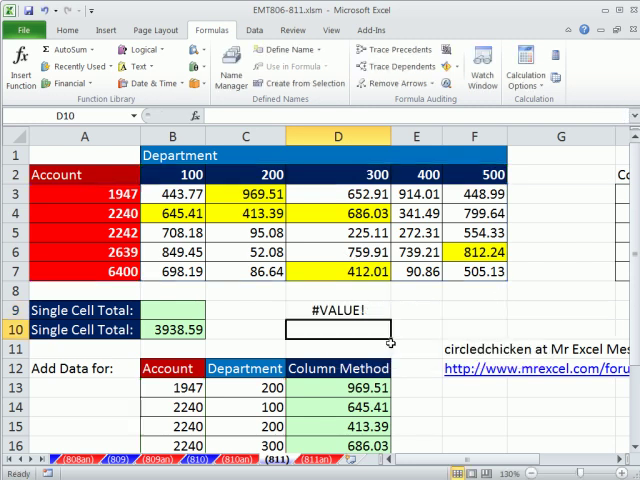
- Re-enter D9's SUM(INDEX) array-MATCH formula so it now shows 969.51
type("=SUM(INDEX($B$3:$F$7,MATCH(B13:B18,$A$3:$A$7,0),MATCH(C13:C18,$B$2:$F$2,0)))")
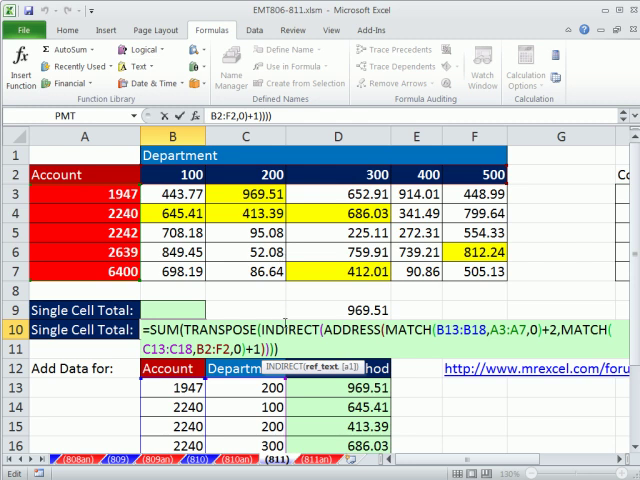
mouse_move(311, 309)
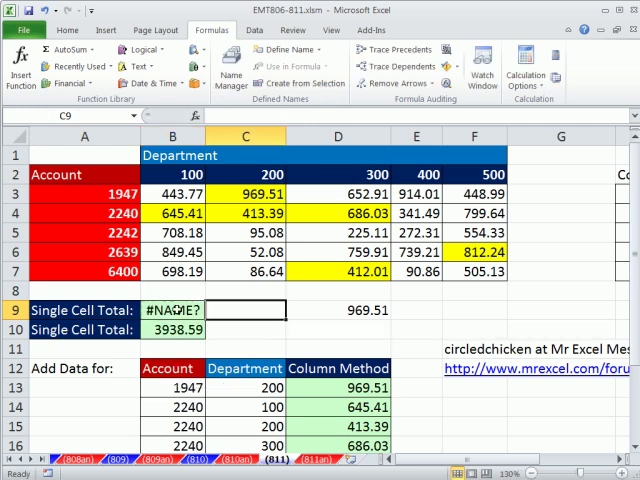
- Type =MATCH(B13:B18,A3:A7,0) in B9 to locate each account's row position
type("=ma")
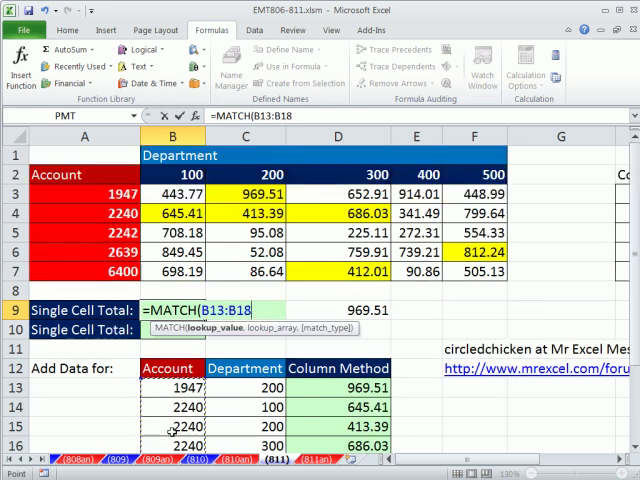
type(",A3:A7")
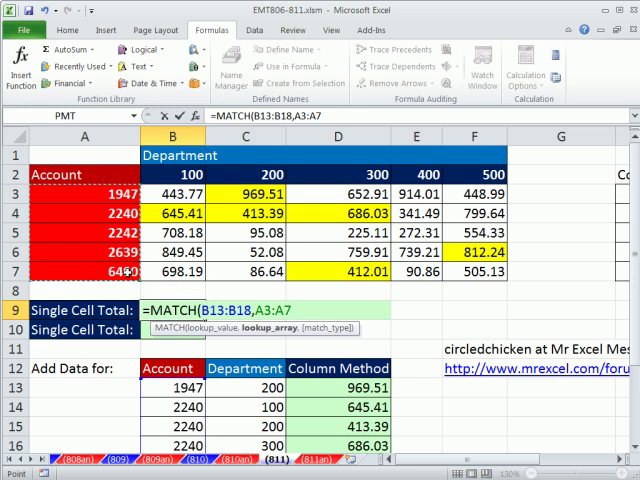
type(",0")
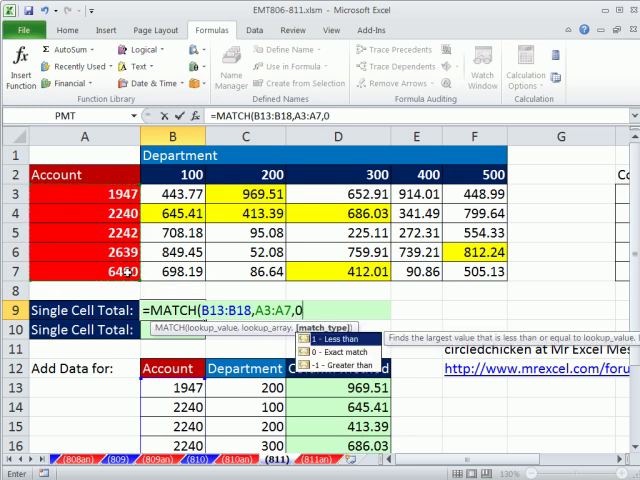
key("Enter")
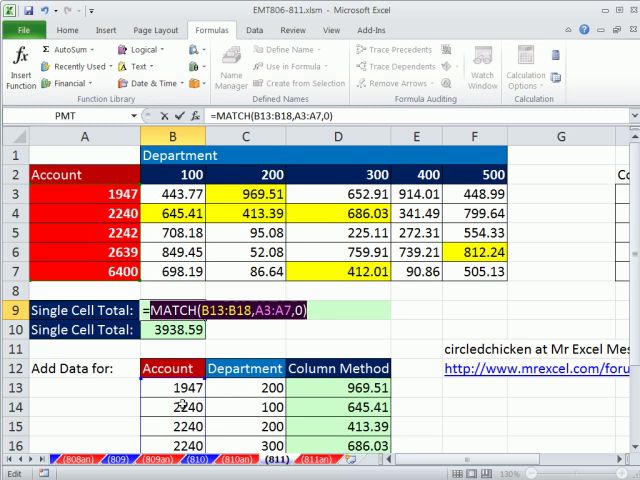
scroll("down", 3)
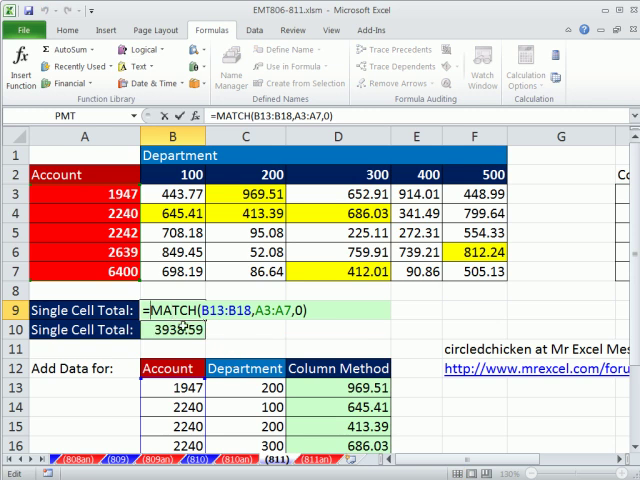
- Wrap B9's account MATCH in ADDRESS with the department MATCH(C13:C18,B2:F2,0)
type("ADDRESS(")
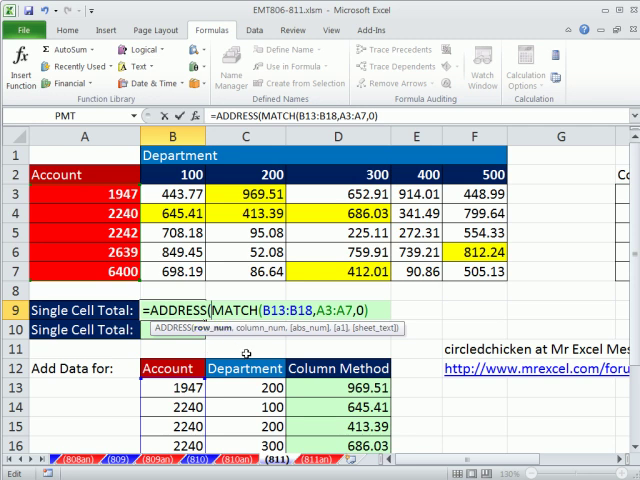
mouse_move(247, 330)
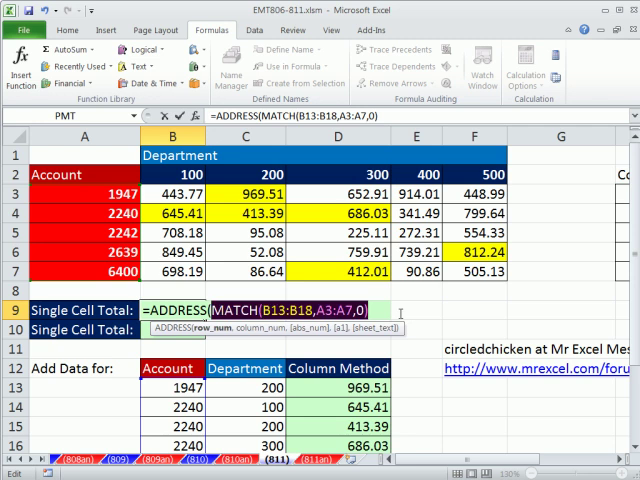
key("F9")
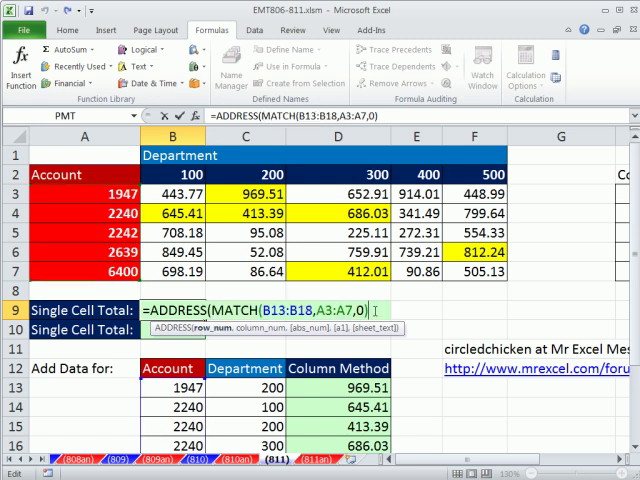
type(",")
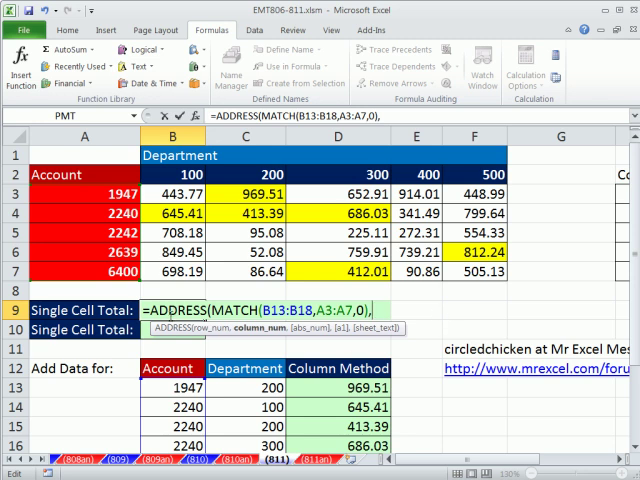
type(",MATCH(C13:C18,B2:F2")
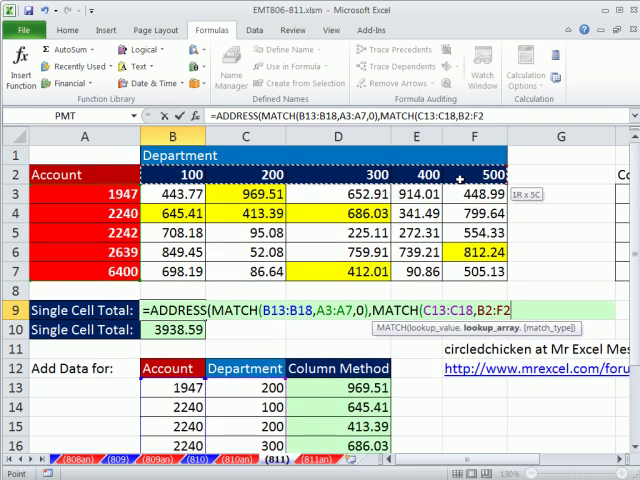
type(",0)")
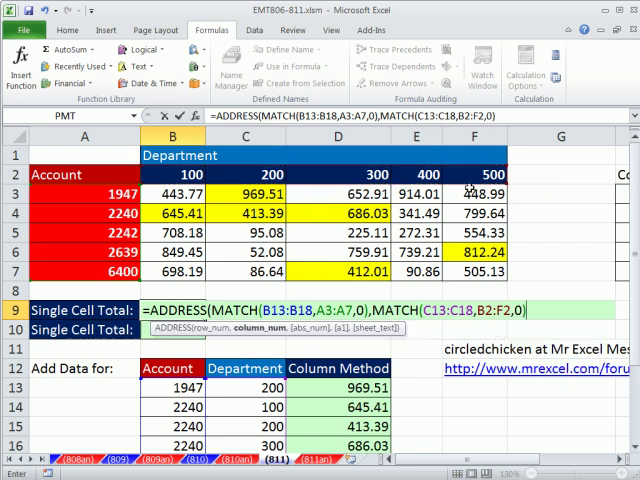
- Preview the generated addresses ($B$1, $A$2), then restore the ADDRESS formula
key("Enter")
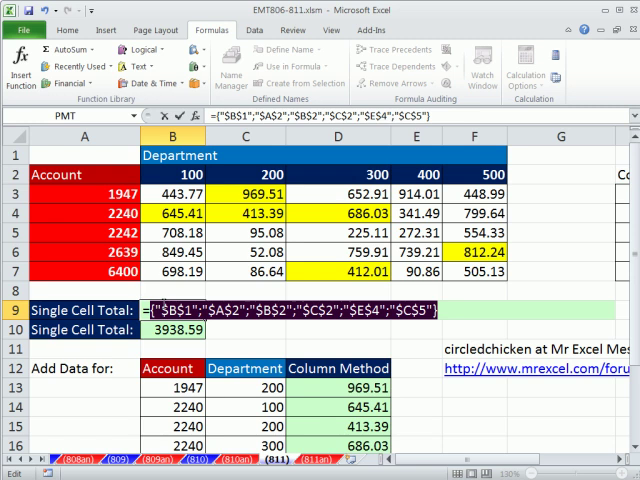
type("=ADDRESS(MATCH(B13:B18,A3:A7,0),MATCH(C13:C18,B2:F2,0))")
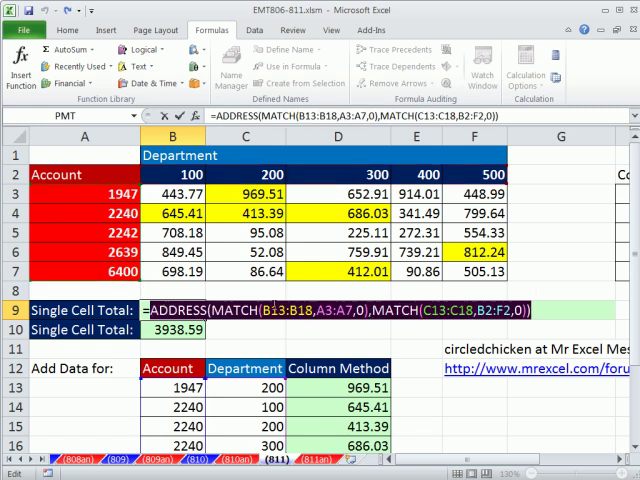
key("Enter")
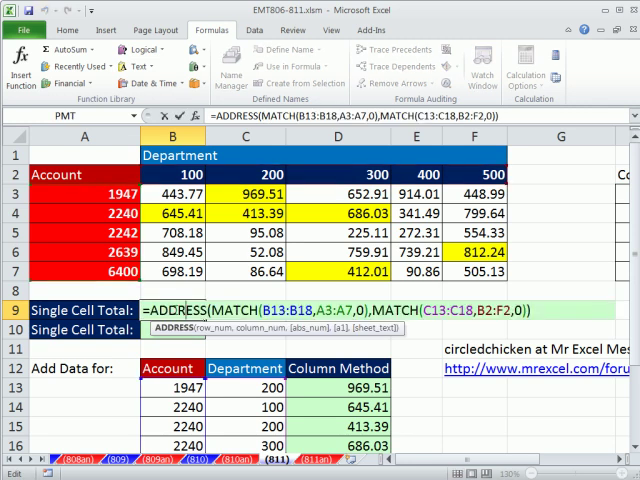
- Wrap ADDRESS in INDIRECT with +2 row and +1 column offsets, previewing 969.51, 645.41…
key("Enter")
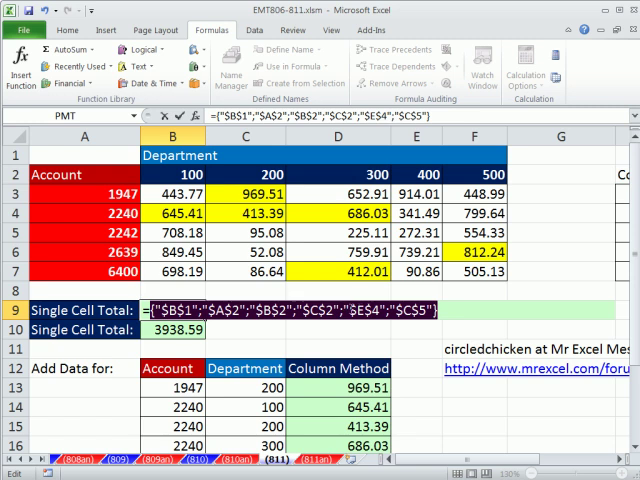
type("=ADDRESS(MATCH(B13:B18,A3:A7,0),MATCH(C13:C18,B2:F2,0))")
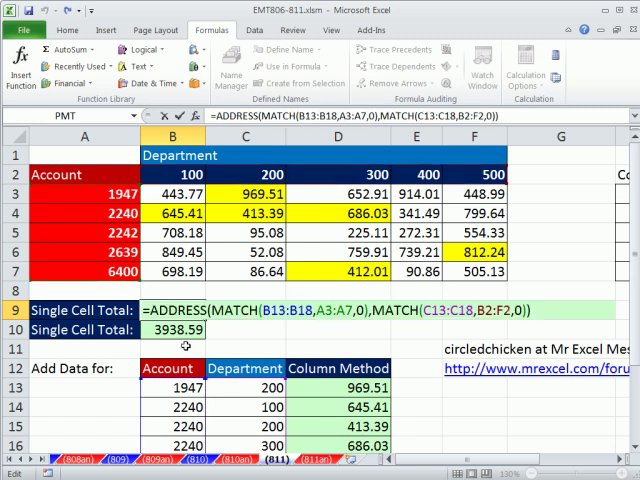
type("indi")
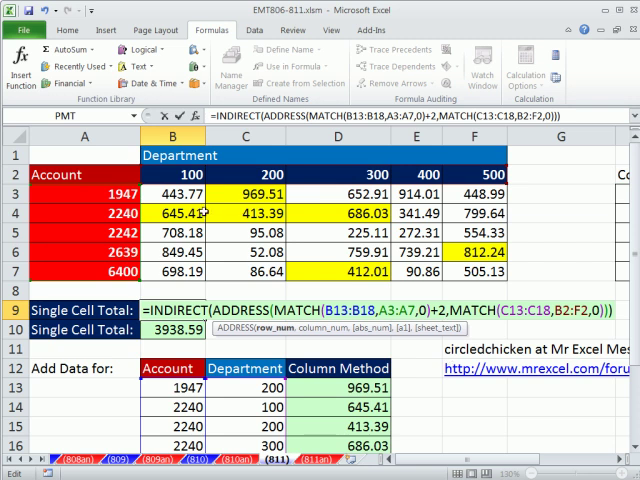
mouse_move(115, 152)
type("+1")
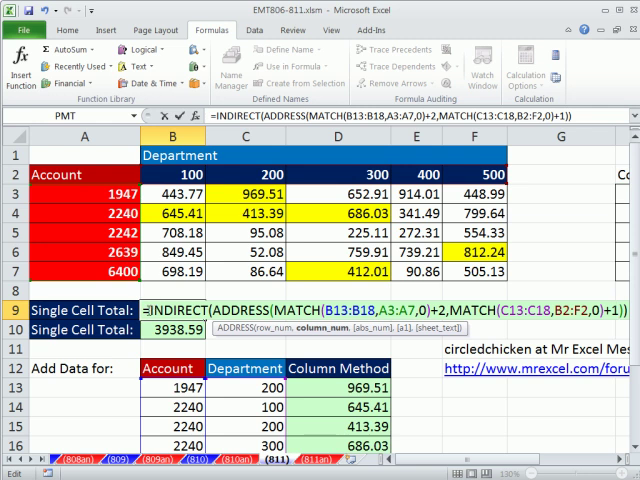
key("F9")
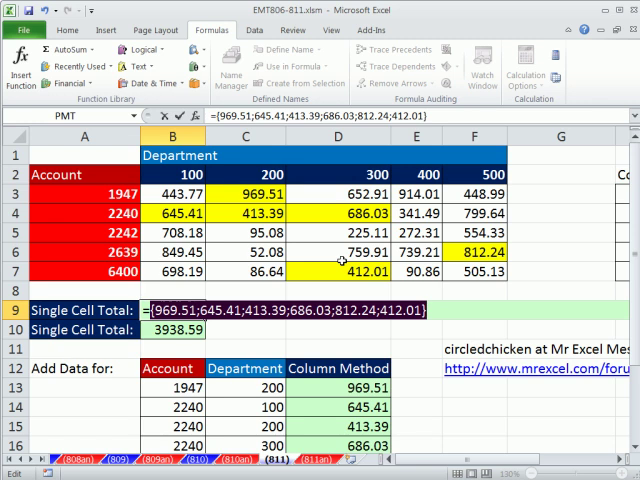
- Wrap B9's INDIRECT formula in SUMPRODUCT and commit it, returning 0
type("=INDIRECT(ADDRESS(MATCH(B13:B18,A3:A7,0)+2,MATCH(C13:C18,B2:F2,0)+1))")
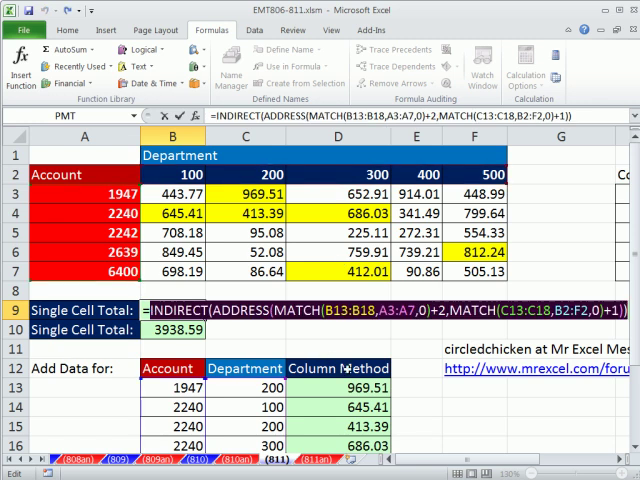
key("F9")
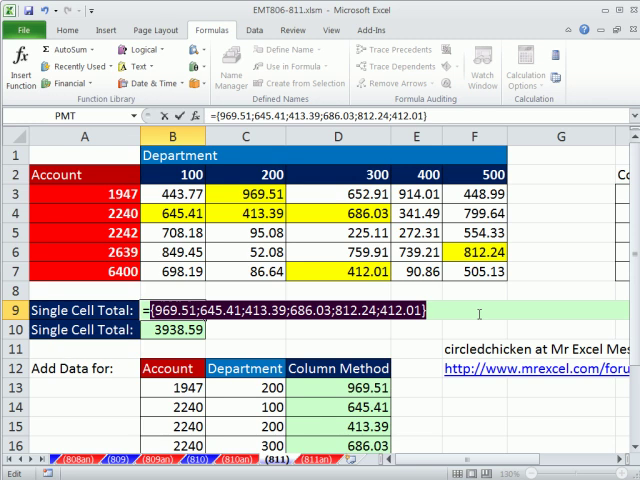
type("=INDIRECT(ADDRESS(MATCH(B13:B18,A3:A7,0)+2,MATCH(C13:C18,B2:F2,0)+1))")
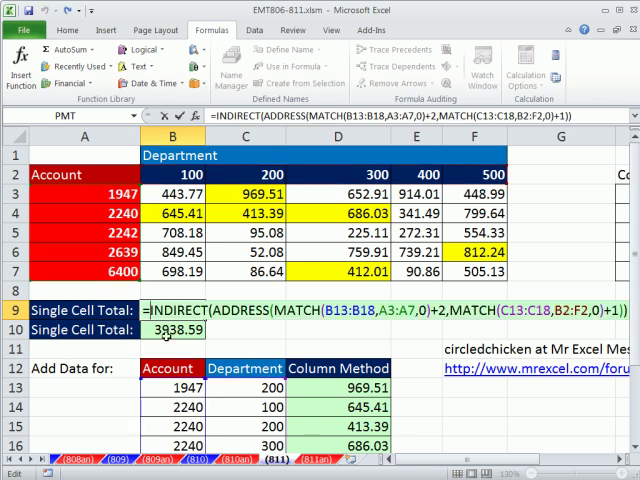
type("sump")
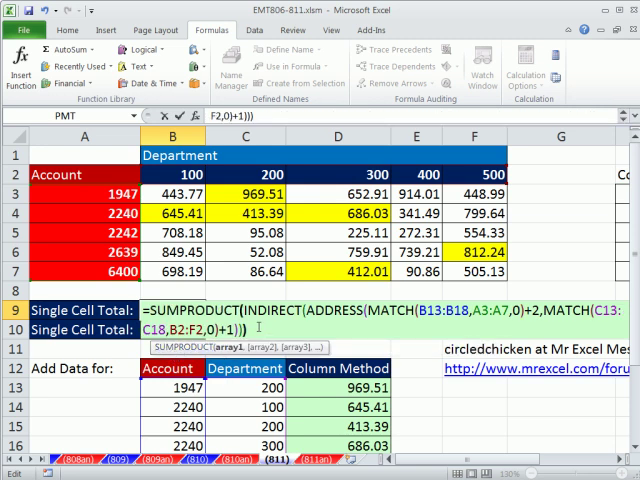
key("Enter")
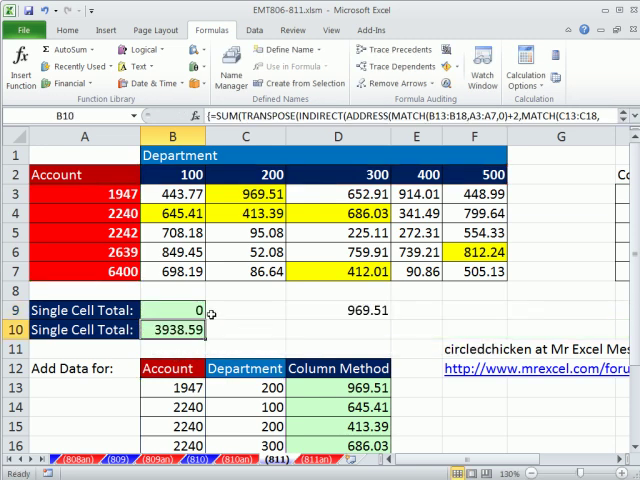
type("=SUMPRODUCT(INDIRECT(ADDRESS(MATCH(B13:B18,A3:A7,0)+2,MATCH(C13:C18,B2:F2,0)+1)))")
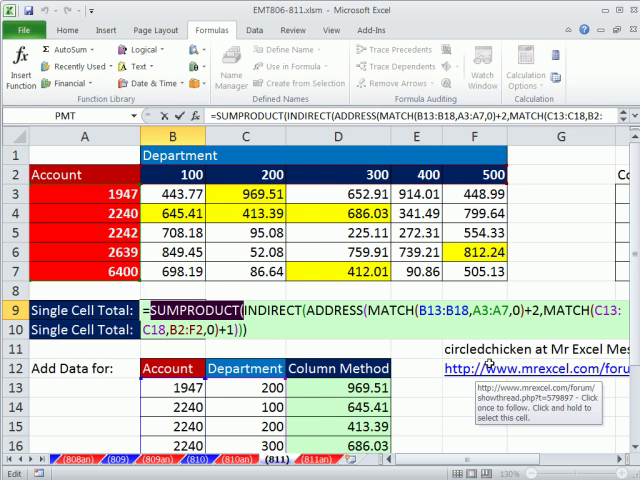
mouse_move(207, 264)
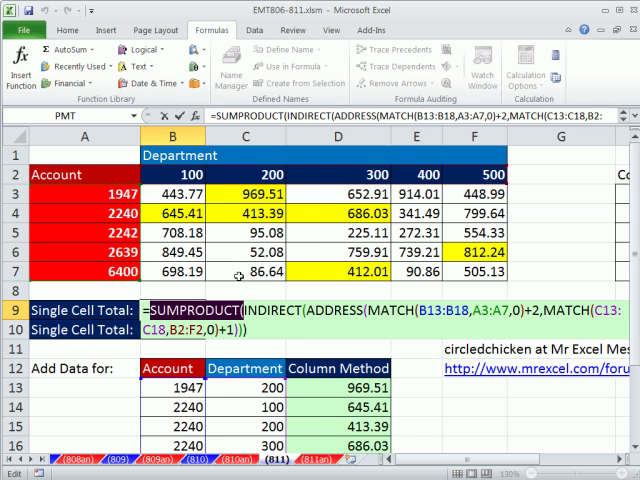
- Wrap INDIRECT in N() inside SUMPRODUCT so B9 totals 3938.59
left_click(160, 310)
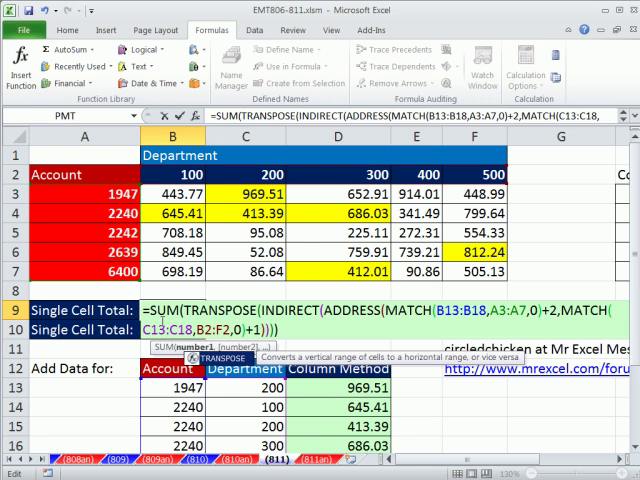
key("Enter")
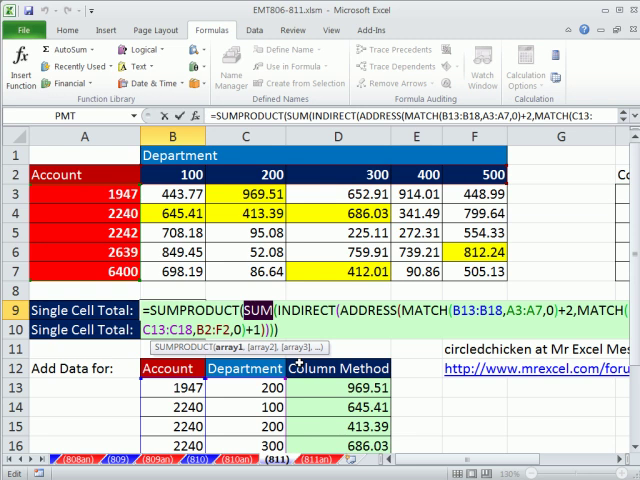
type("n(")
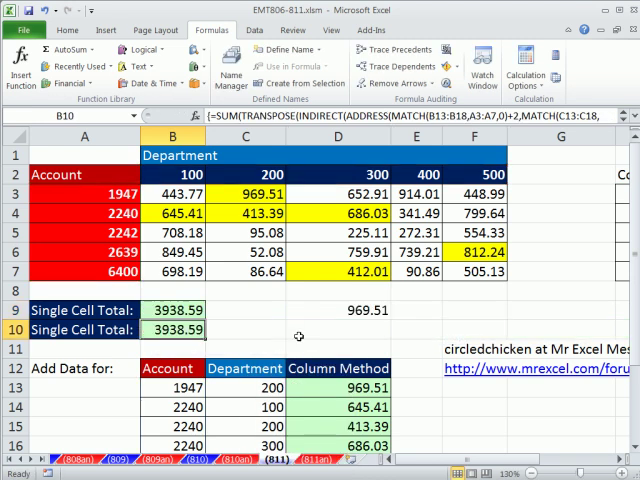
- Edit B9 to remove the +2/+1 offsets and widen ranges to A1:A7 and A2:F2
double_click(172, 326)
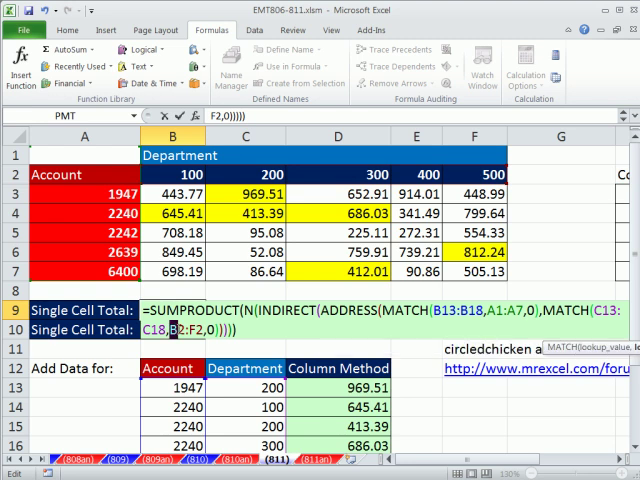
type("a2")
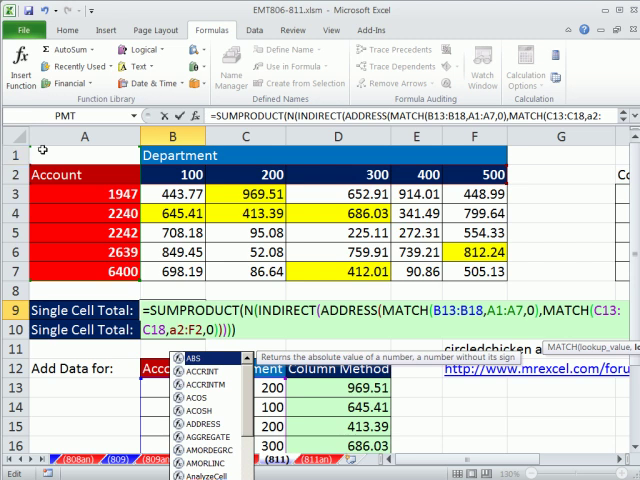
mouse_move(213, 348)
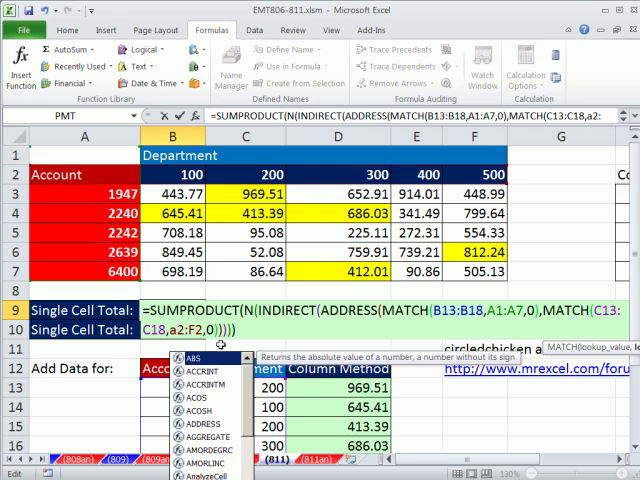